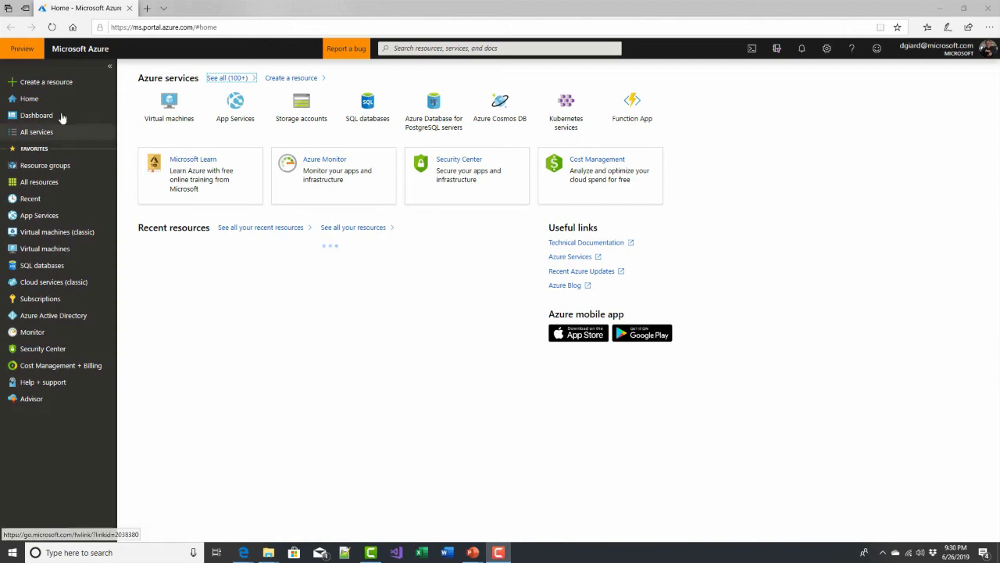
# Start a new storage account from Create a resource's Popular list
pyautogui.click(47, 81)
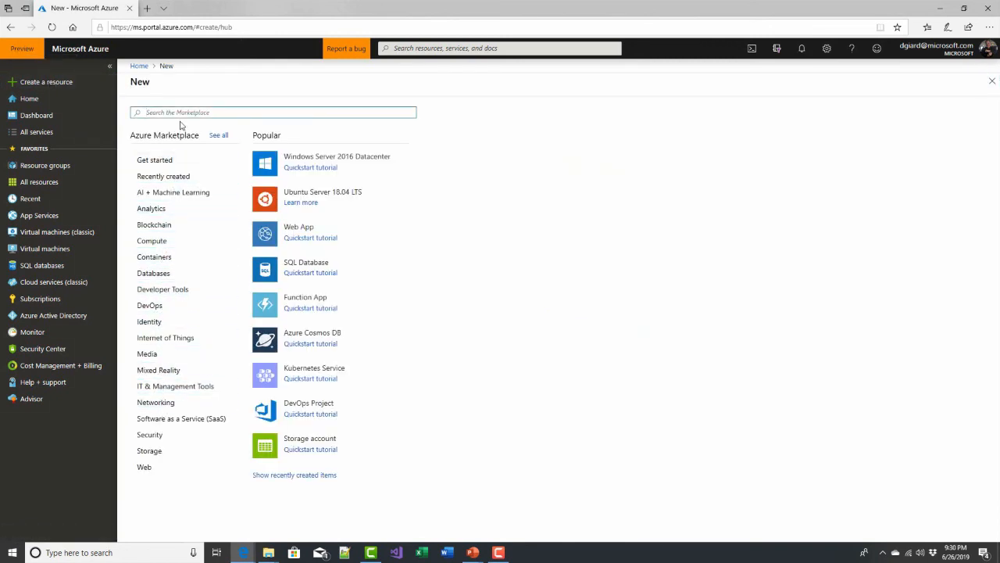
pyautogui.click(149, 450)
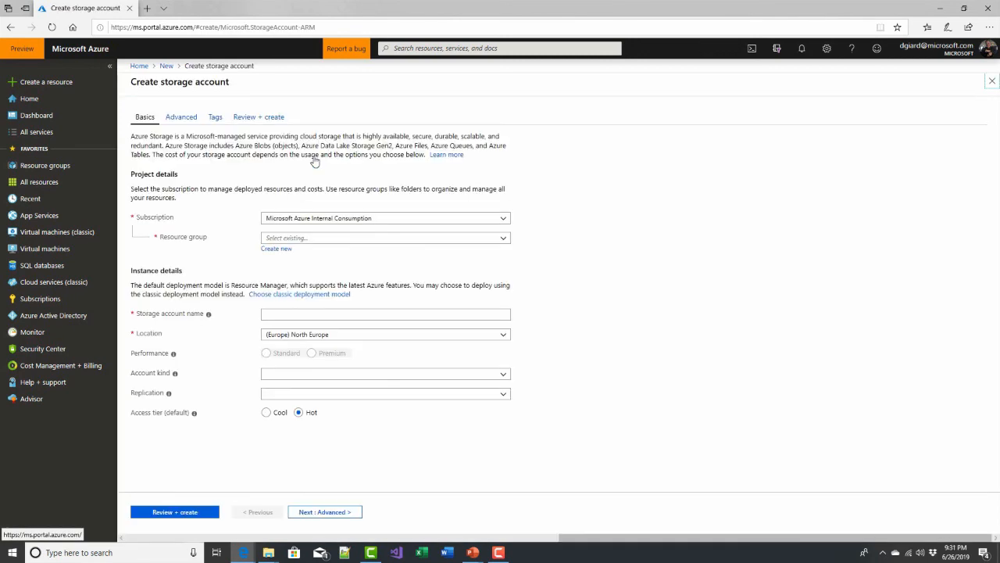
# Change replication from RA-GRS to Locally-redundant storage (LRS) on the Basics tab
pyautogui.click(266, 352)
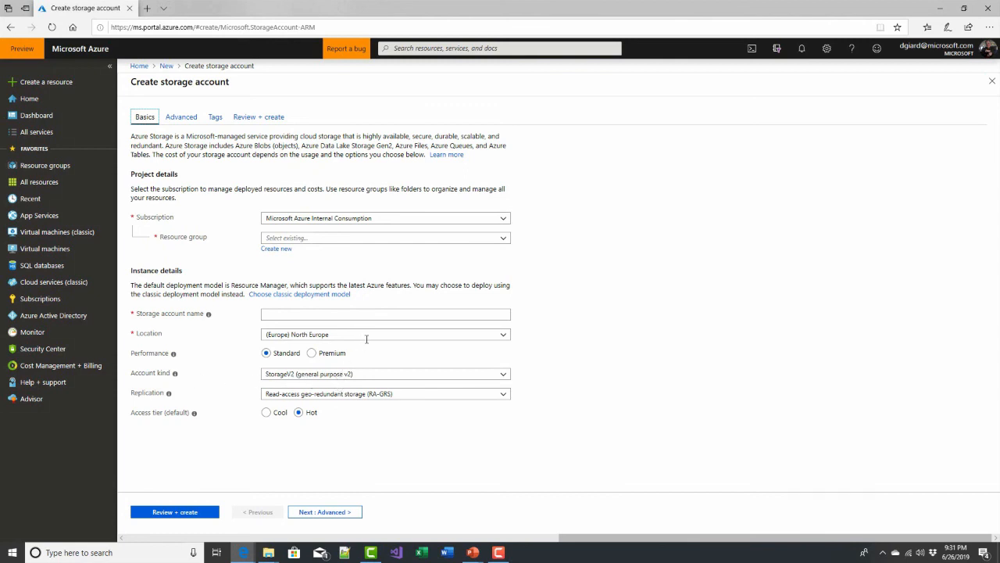
pyautogui.moveTo(483, 396)
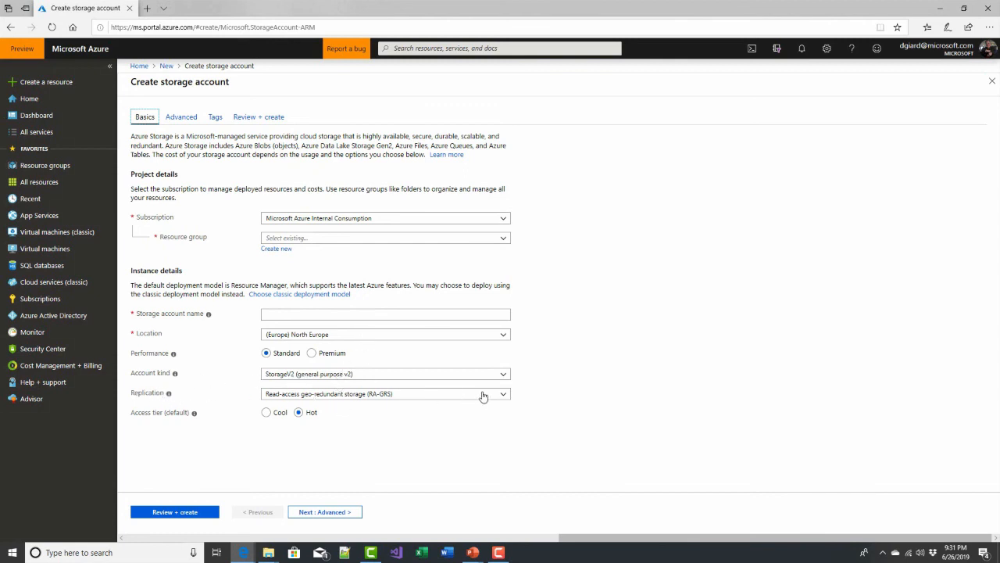
pyautogui.click(385, 393)
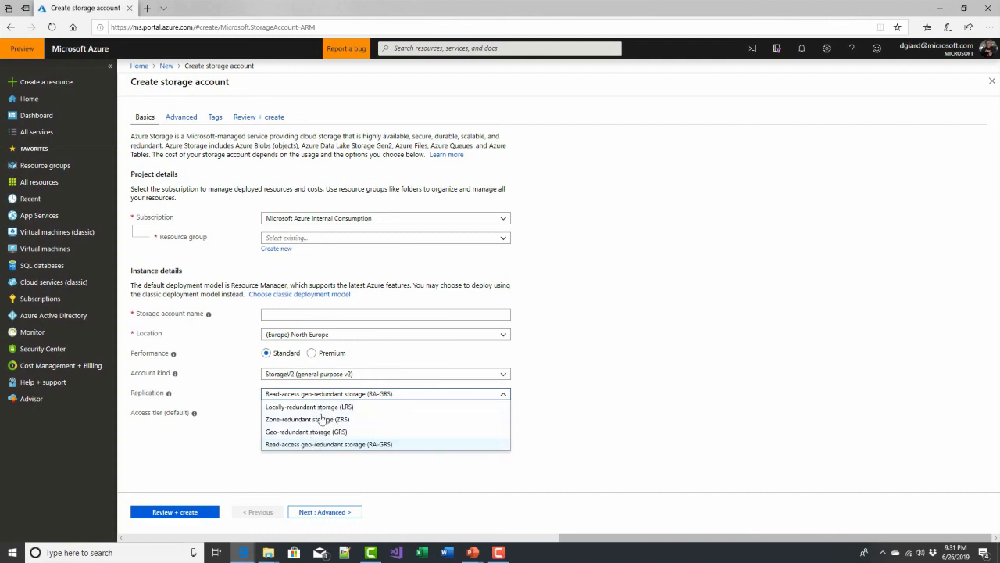
pyautogui.click(309, 407)
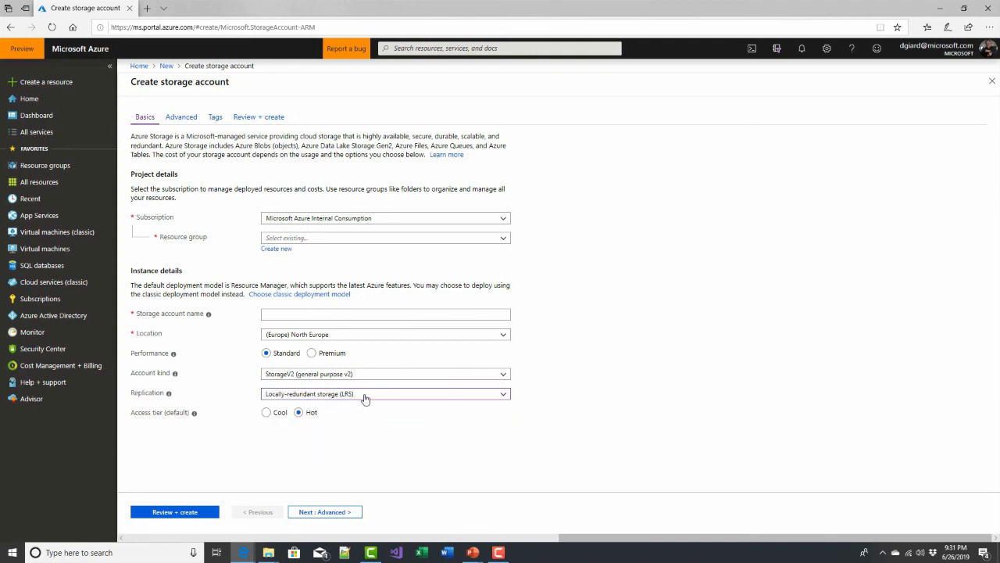
pyautogui.moveTo(365, 401)
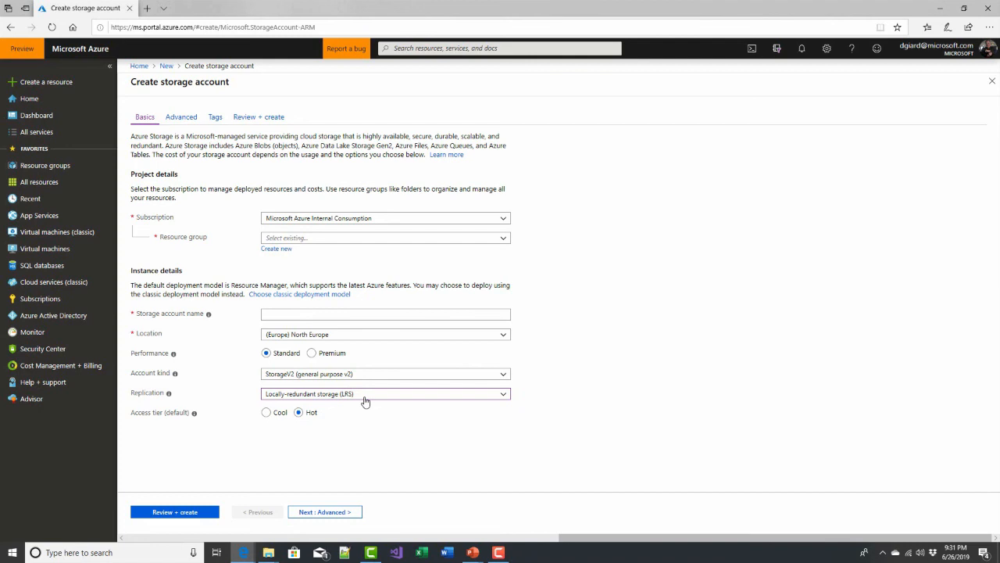
pyautogui.moveTo(295, 505)
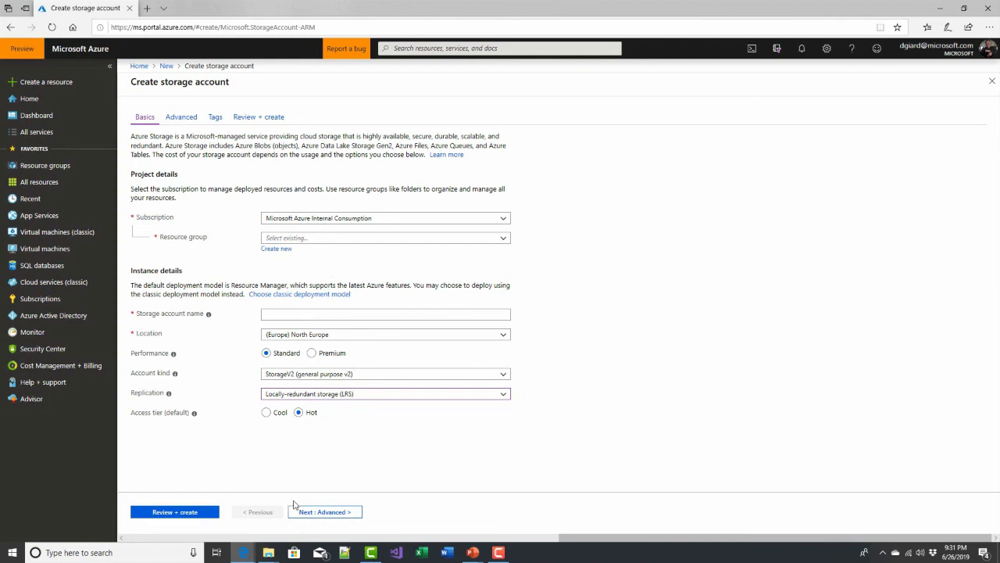
pyautogui.moveTo(459, 100)
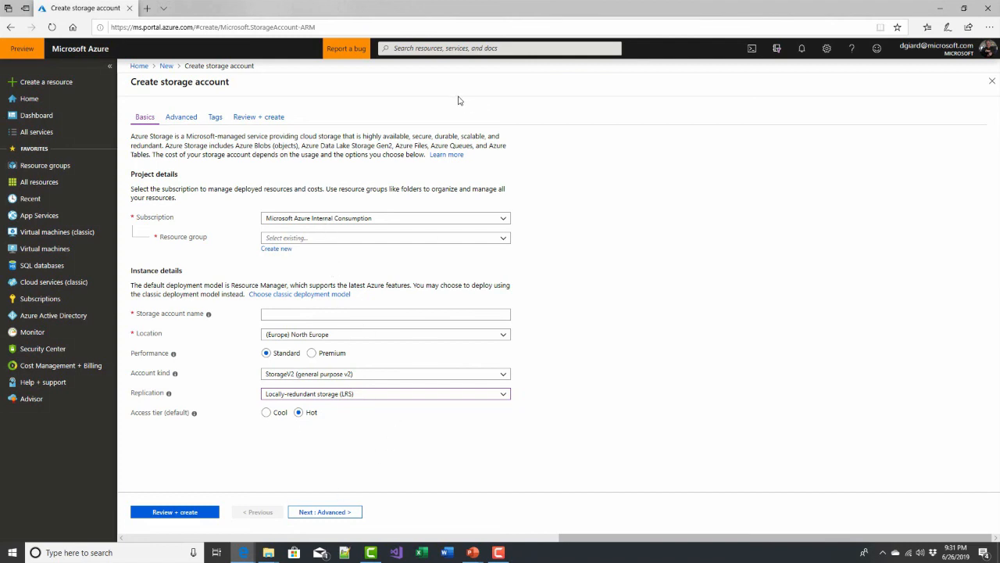
# Switch to sgteststorageacct's Overview and highlight its RA-GRS replication value
pyautogui.press('alt+tab')
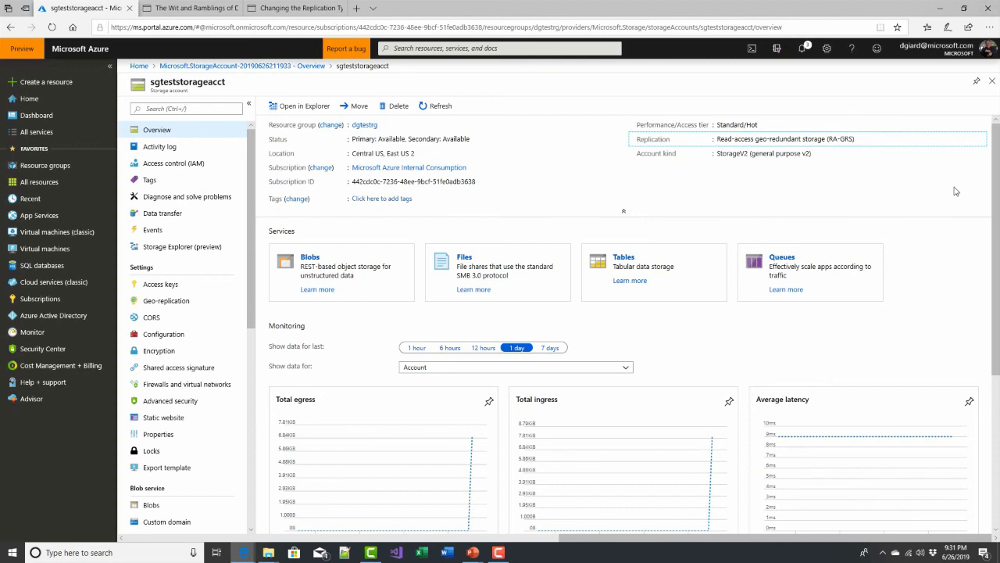
pyautogui.doubleClick(786, 138)
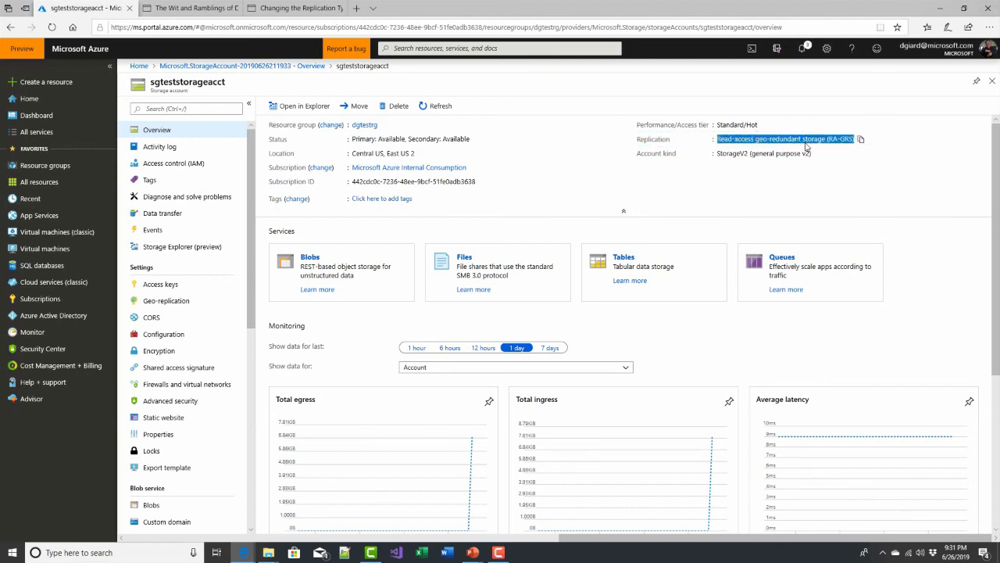
pyautogui.click(785, 138)
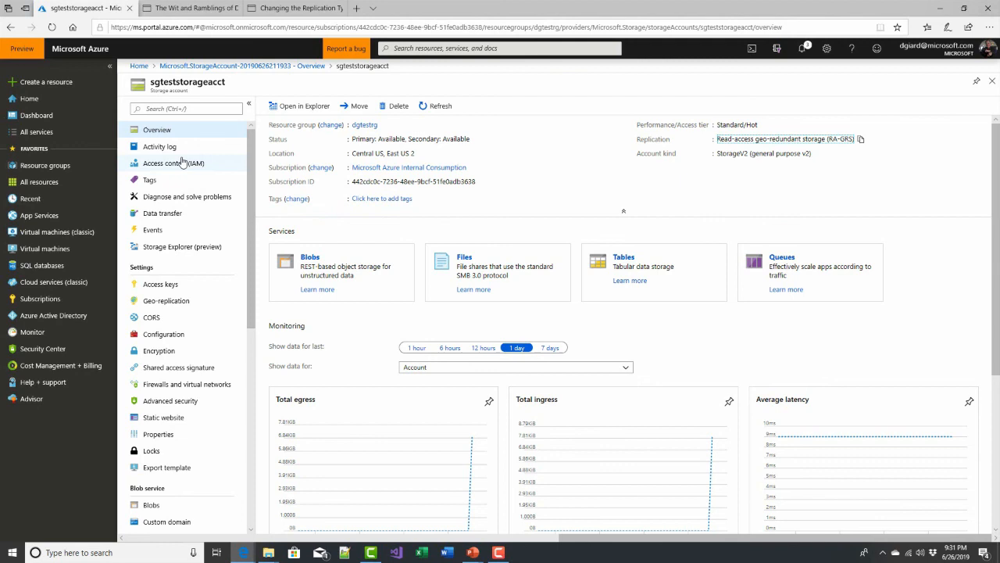
pyautogui.moveTo(163, 333)
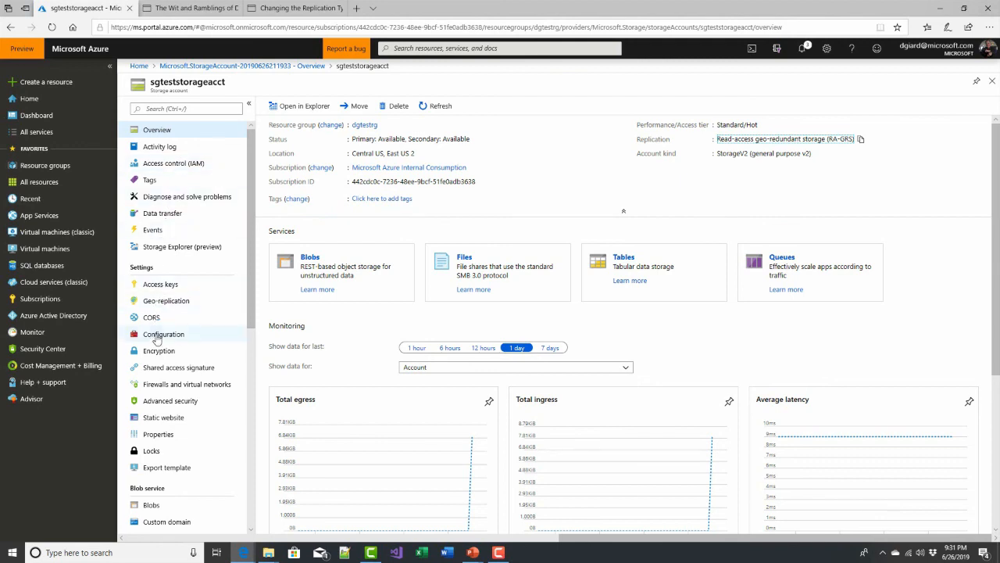
# View sgteststorageacct's Configuration page, leaving replication at RA-GRS
pyautogui.click(163, 333)
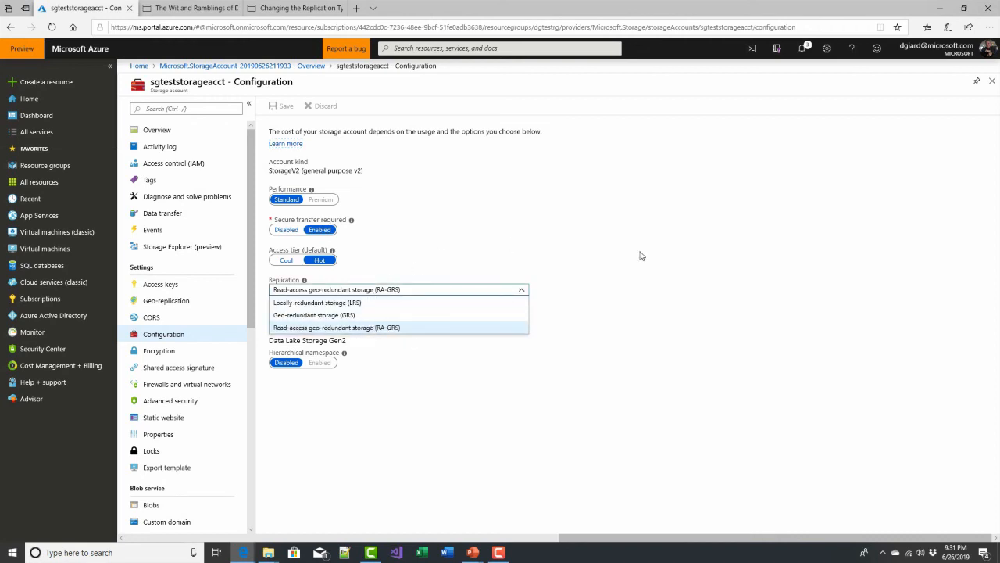
pyautogui.click(336, 326)
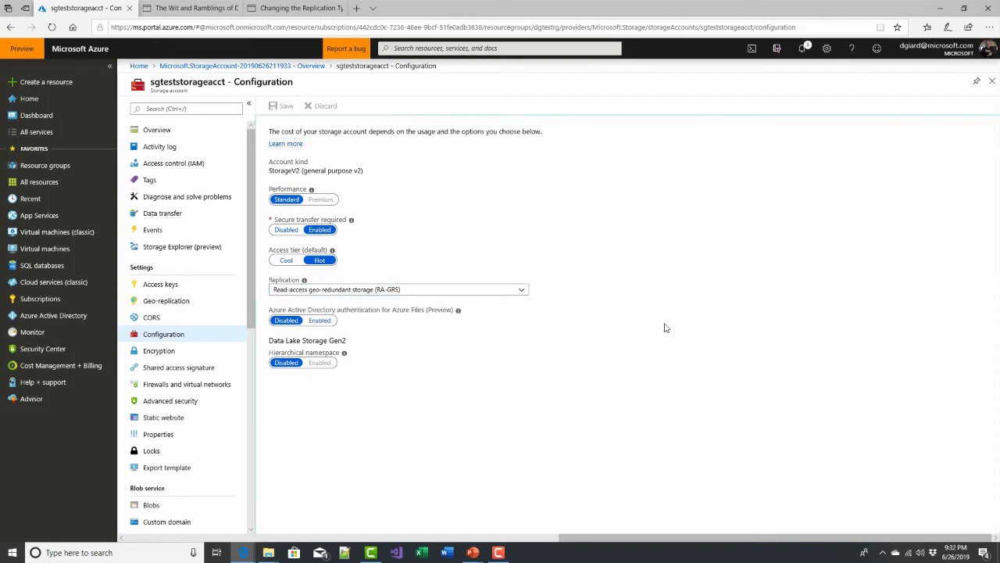